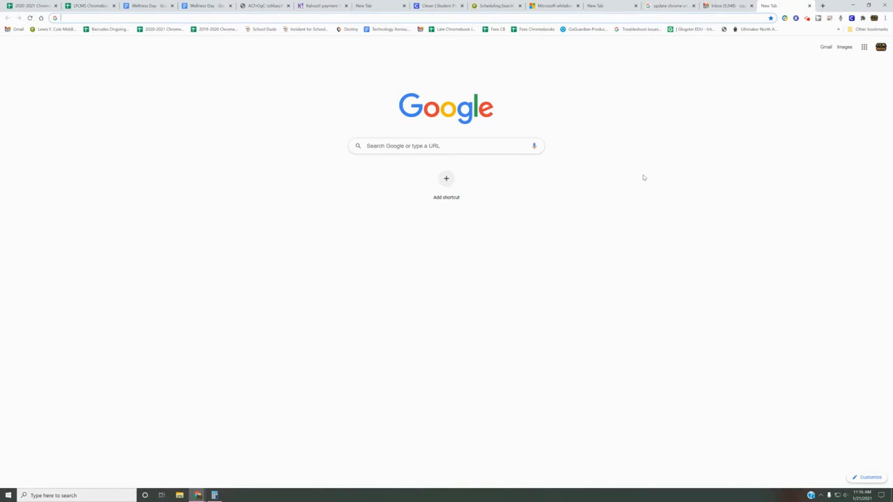
pyautogui.moveTo(575, 243)
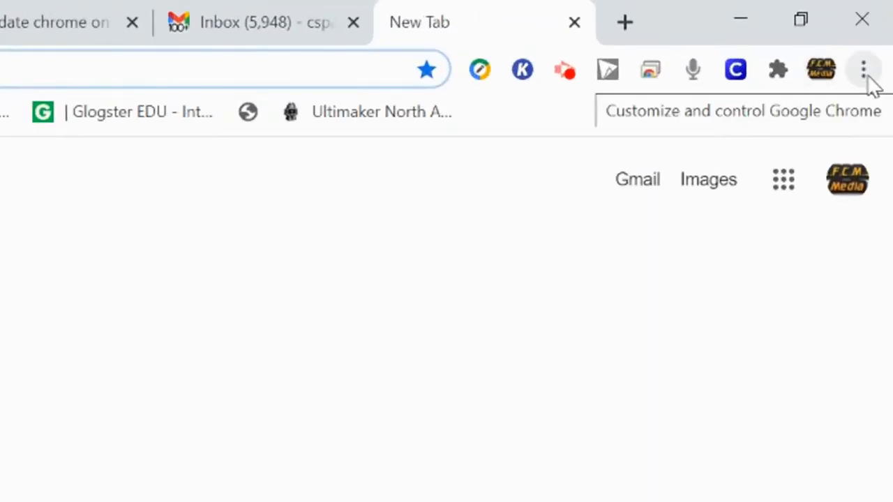
# - Show Chrome's customize-and-control menu from the new tab page
pyautogui.click(863, 68)
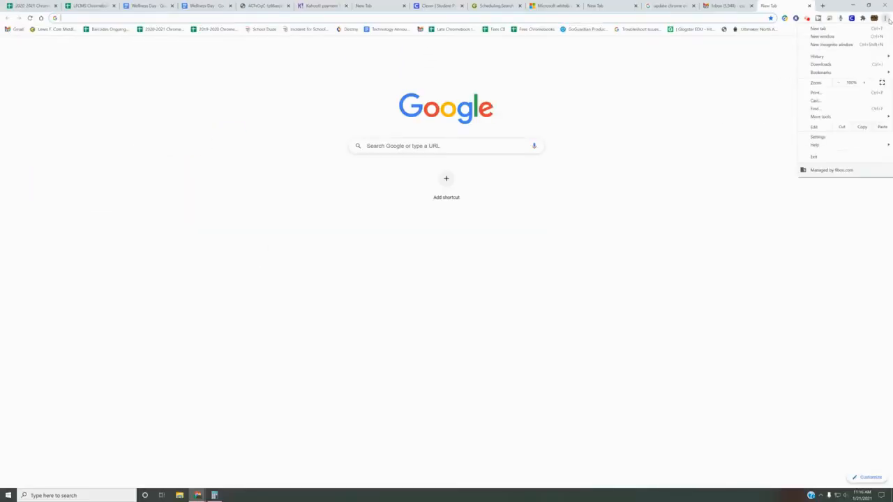
pyautogui.moveTo(817, 137)
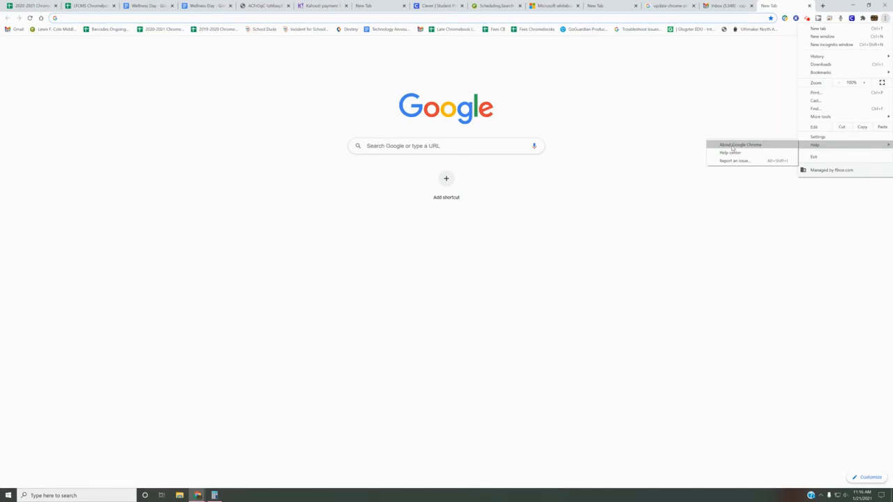
# - Go to About Google Chrome via Help to see the version and update status
pyautogui.click(739, 143)
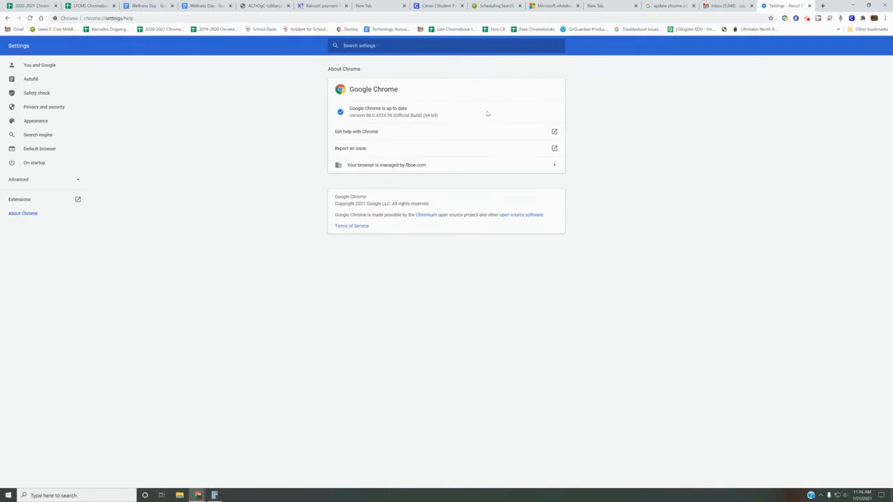
pyautogui.moveTo(465, 100)
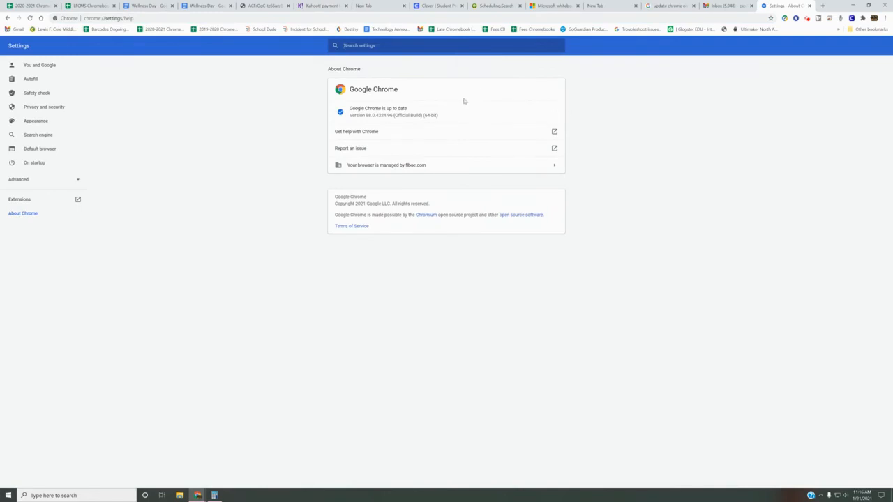
pyautogui.moveTo(541, 117)
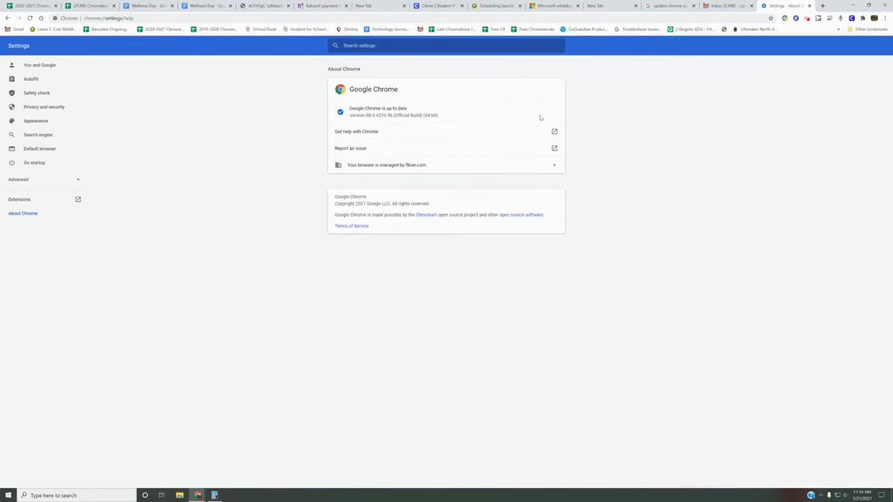
pyautogui.moveTo(369, 109)
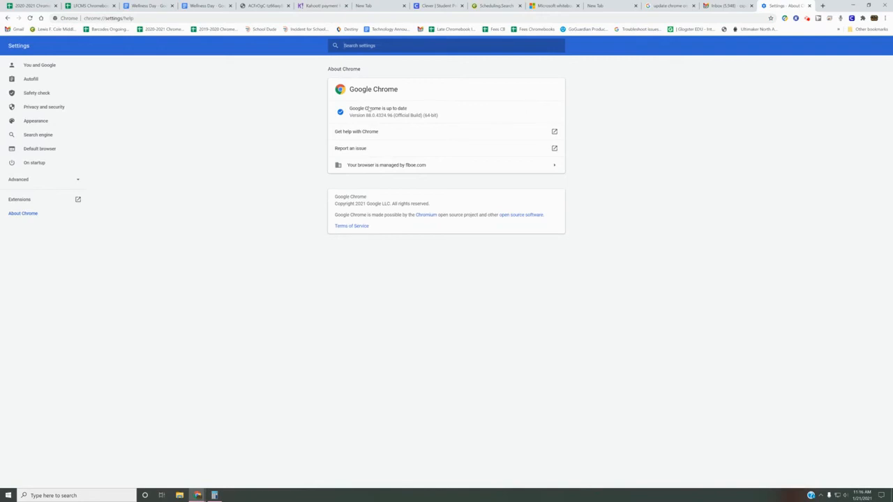
pyautogui.moveTo(366, 121)
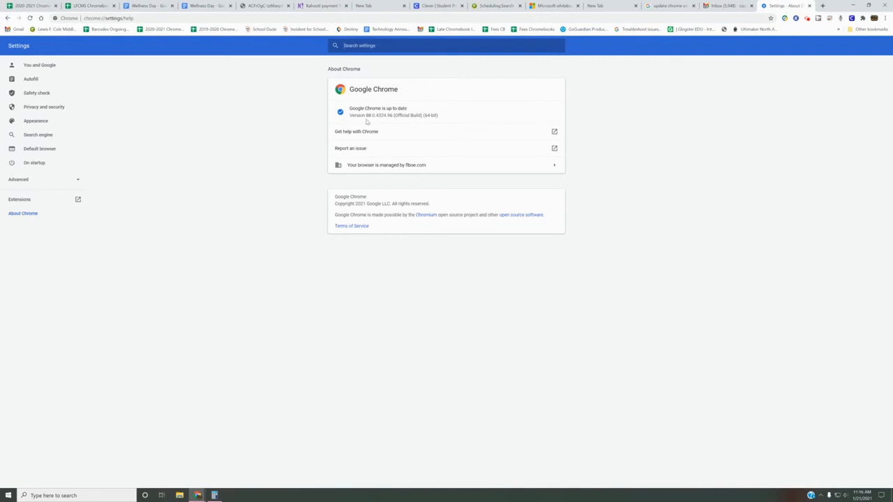
pyautogui.moveTo(499, 117)
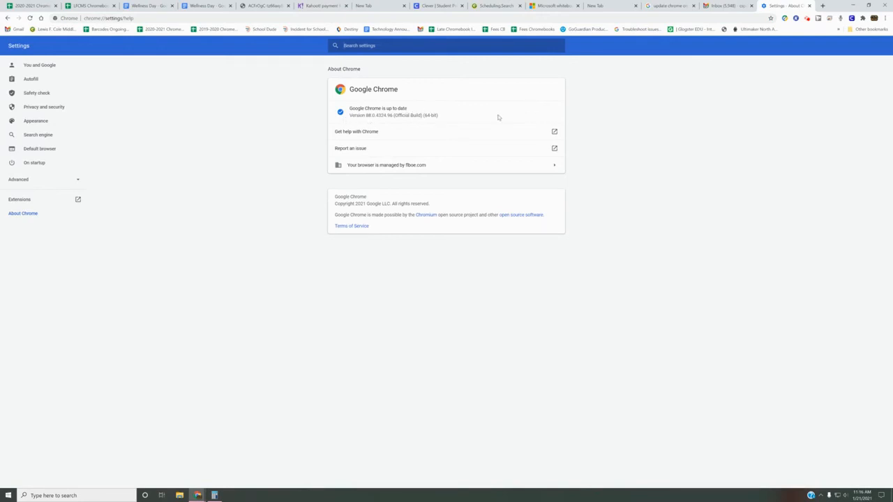
pyautogui.moveTo(537, 119)
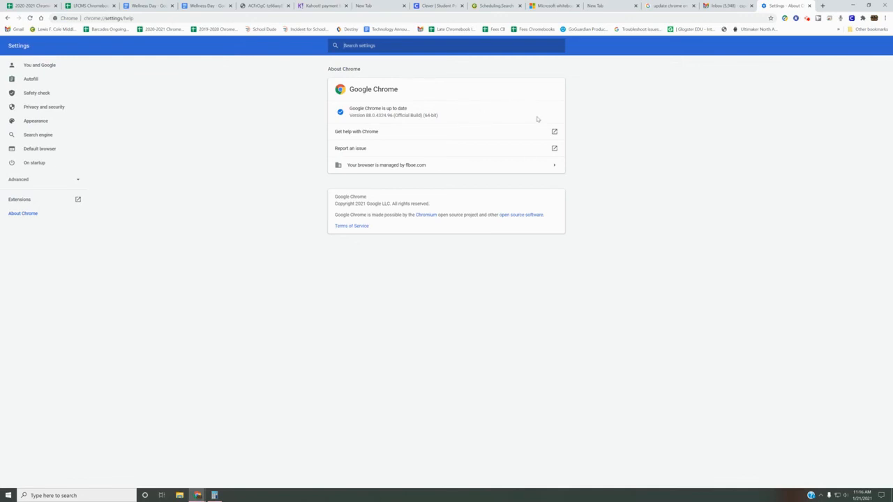
pyautogui.moveTo(524, 111)
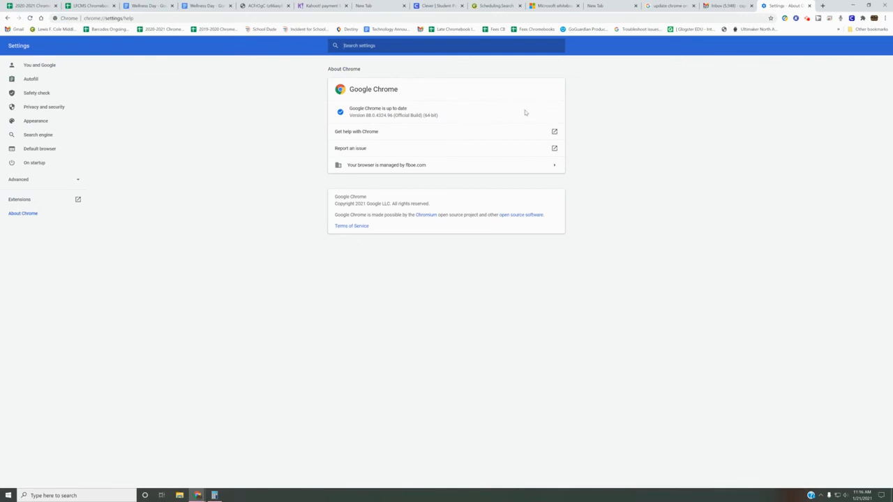
pyautogui.moveTo(460, 123)
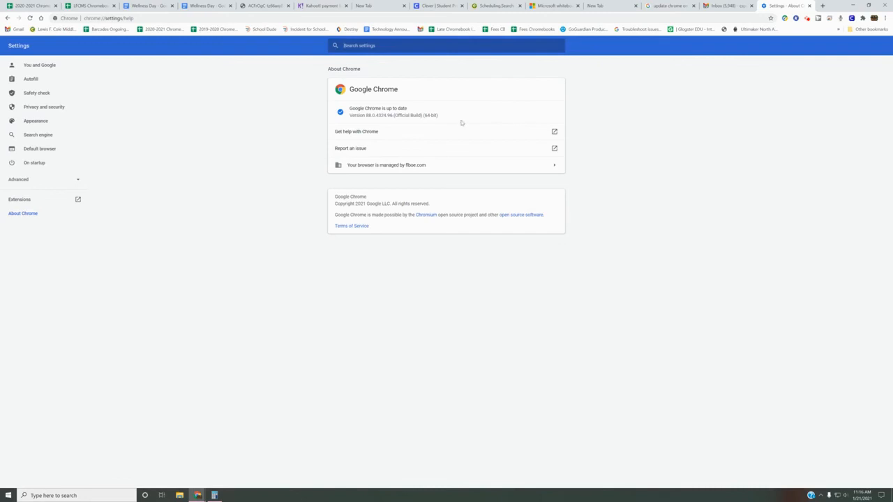
pyautogui.moveTo(410, 117)
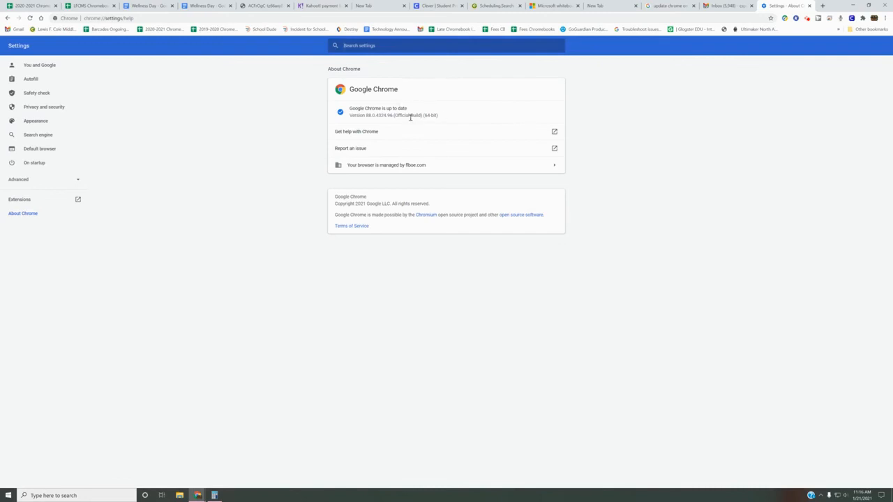
pyautogui.moveTo(507, 116)
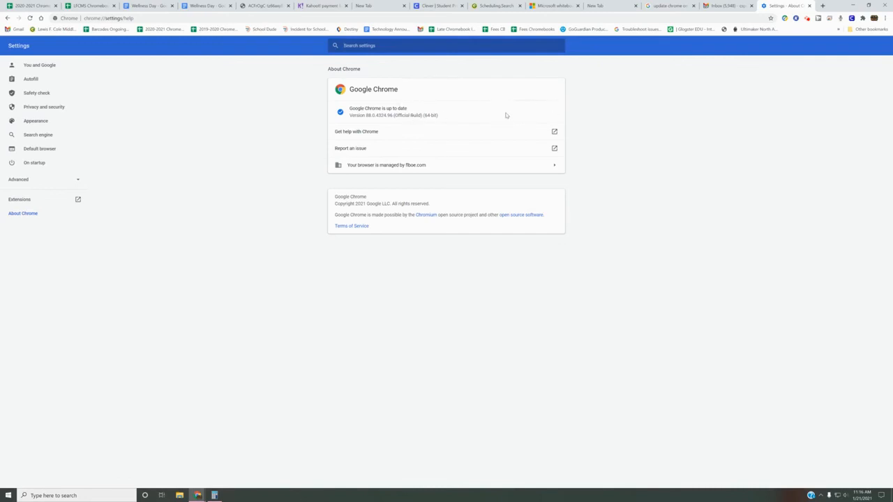
pyautogui.moveTo(527, 111)
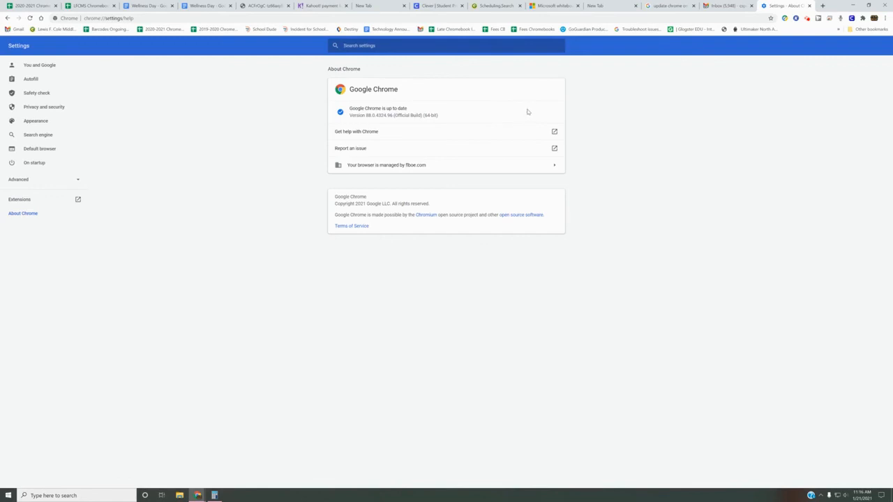